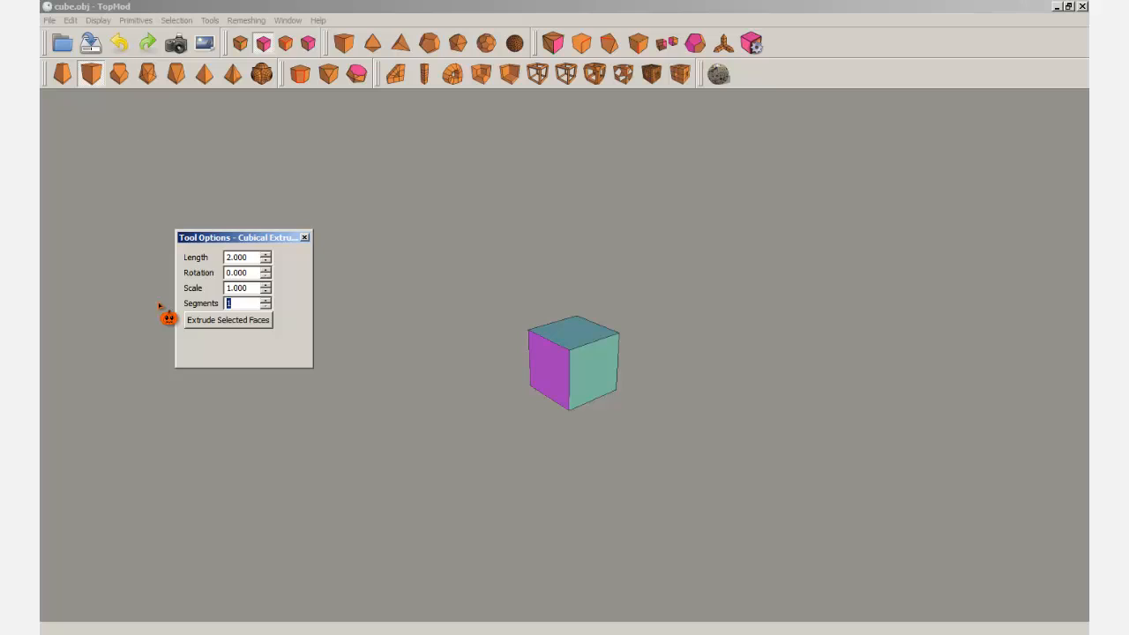
Enter 2 in the Segments field of the Cubical Extrusion options.
click(265, 299)
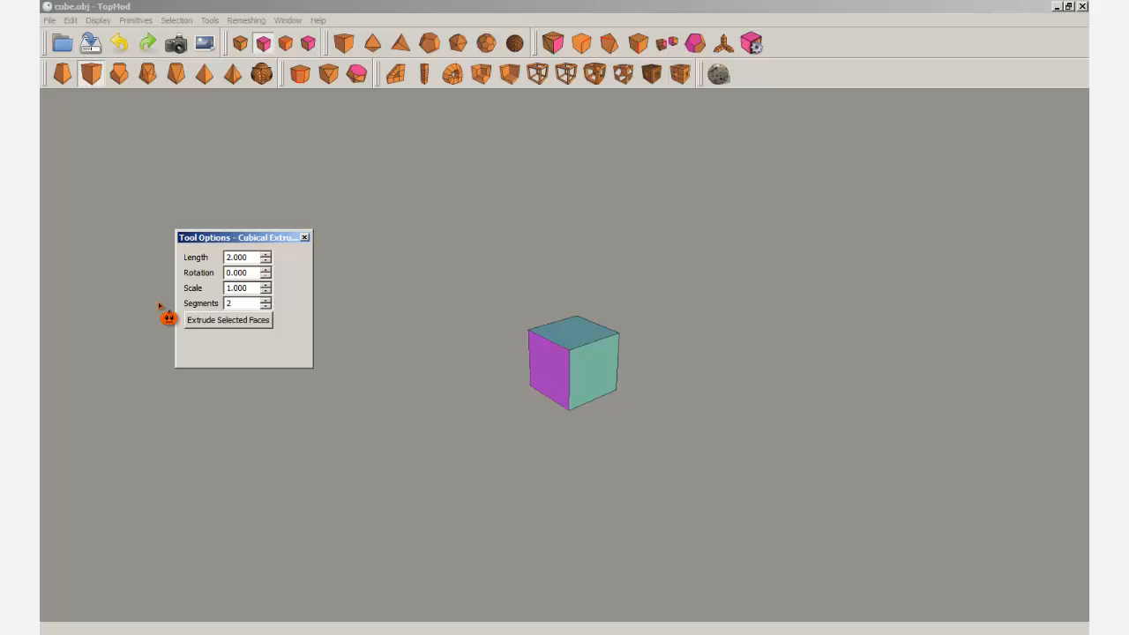